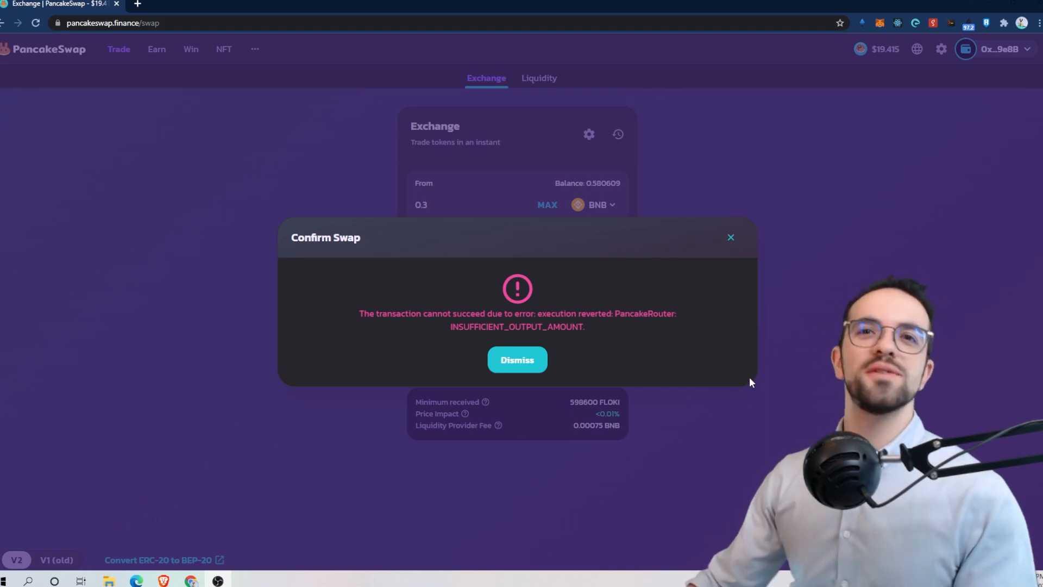
Dismiss the INSUFFICIENT_OUTPUT_AMOUNT error to return to the 0.3 BNB to FLOKI exchange form
click(517, 360)
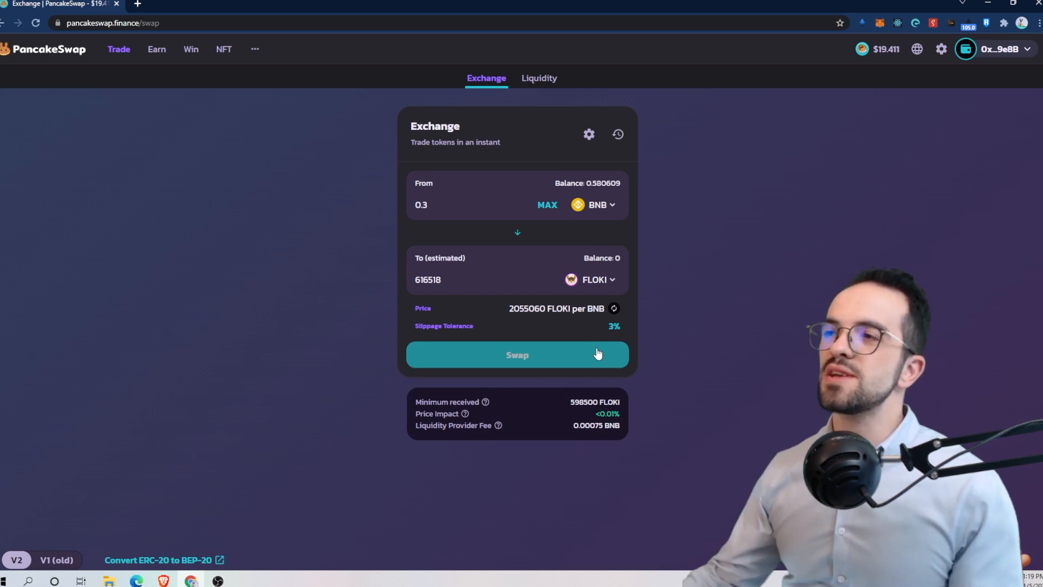
mouse_move(551, 371)
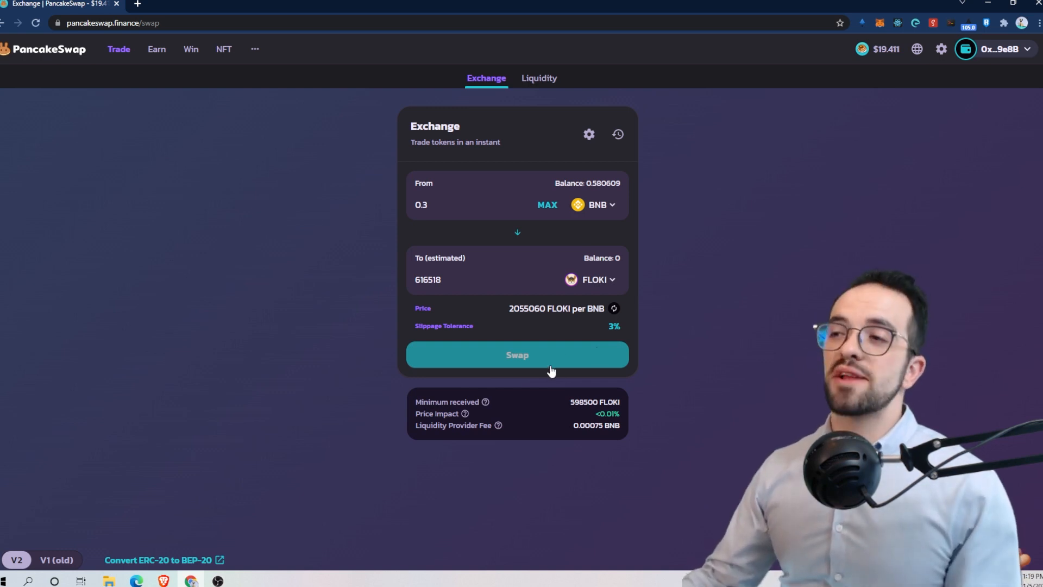
mouse_move(569, 375)
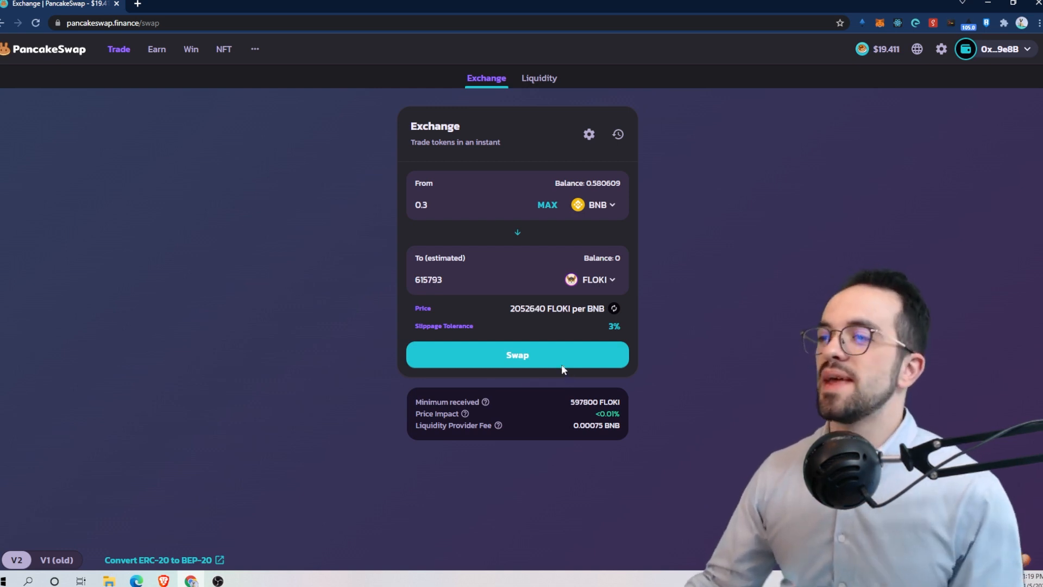
click(517, 354)
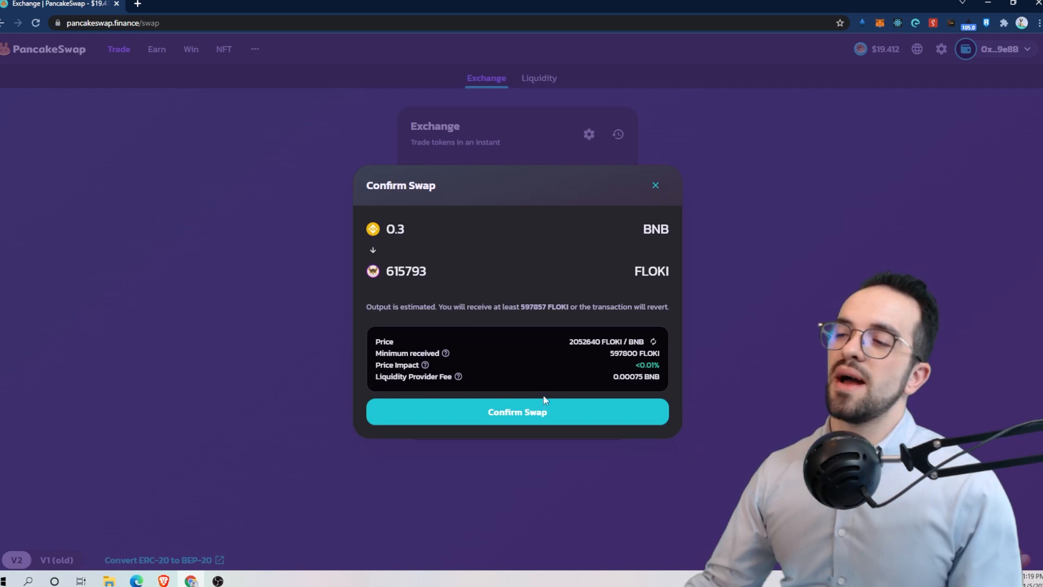
click(517, 411)
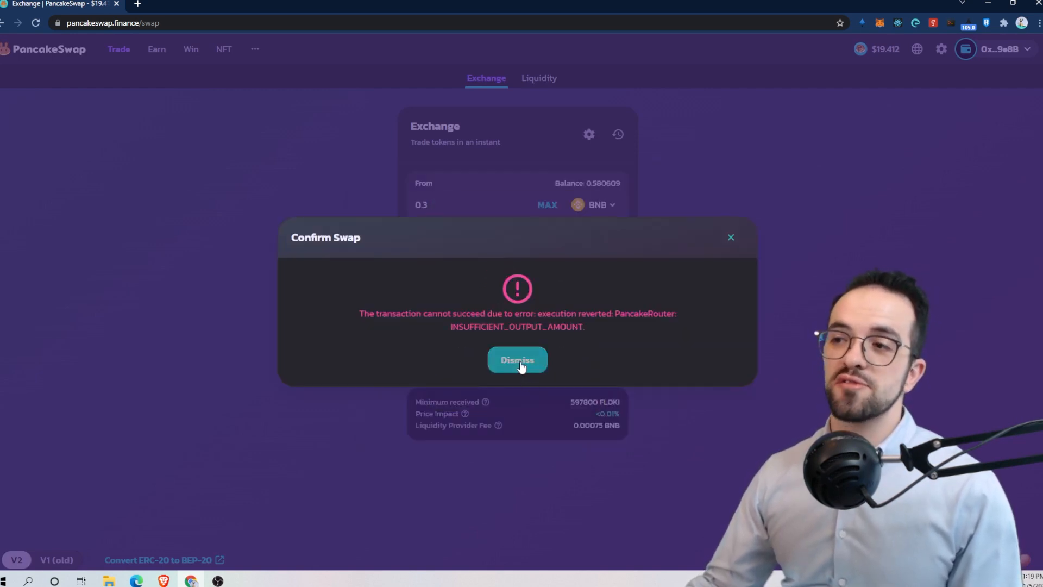
click(517, 360)
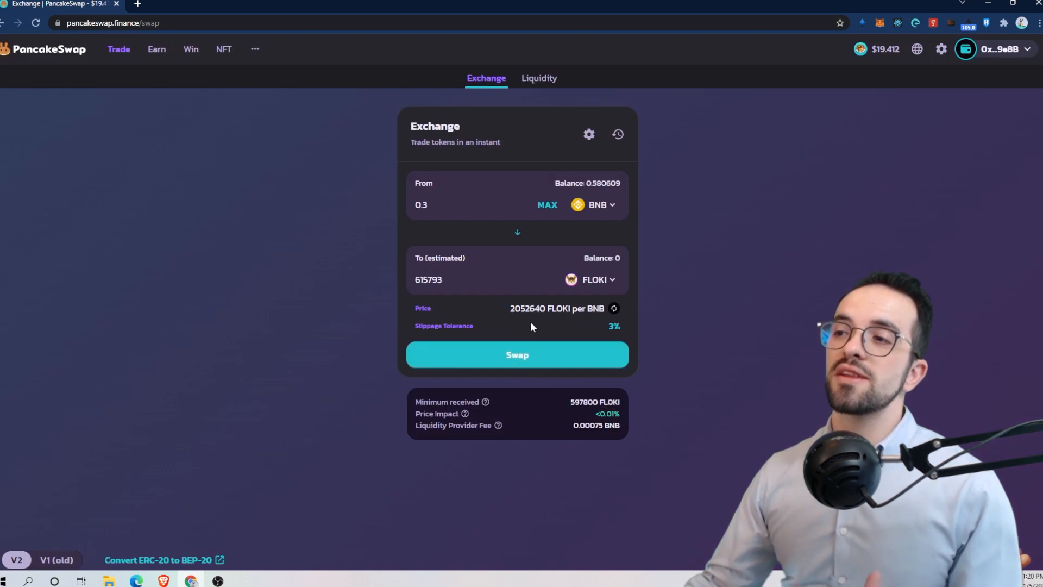
mouse_move(590, 319)
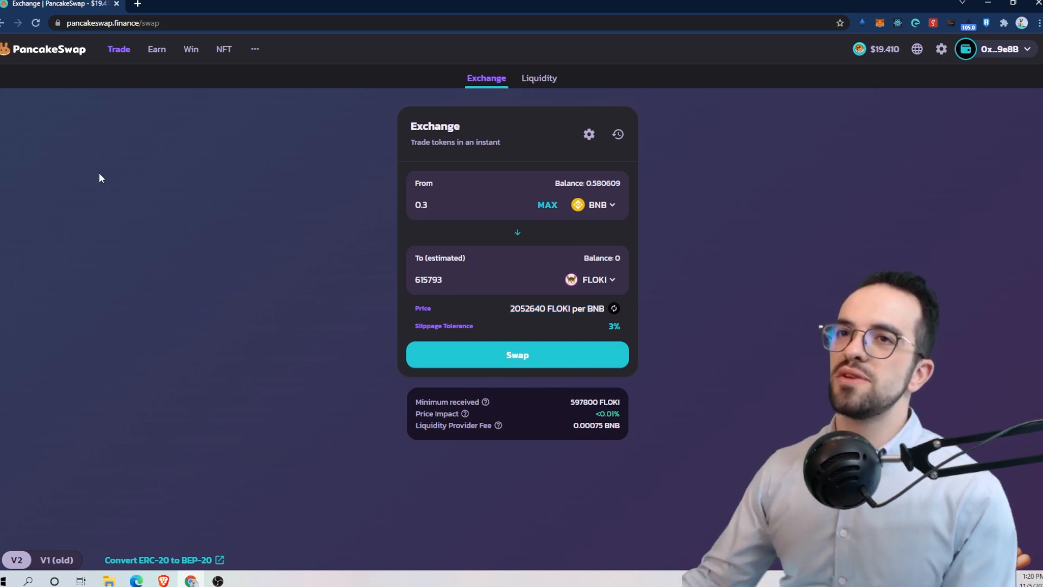
mouse_move(696, 229)
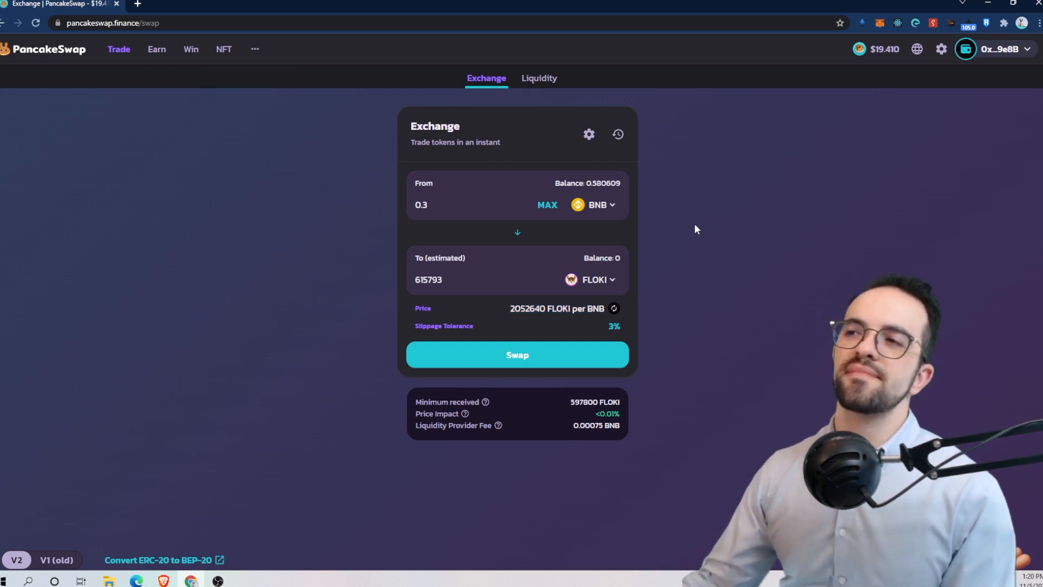
mouse_move(724, 281)
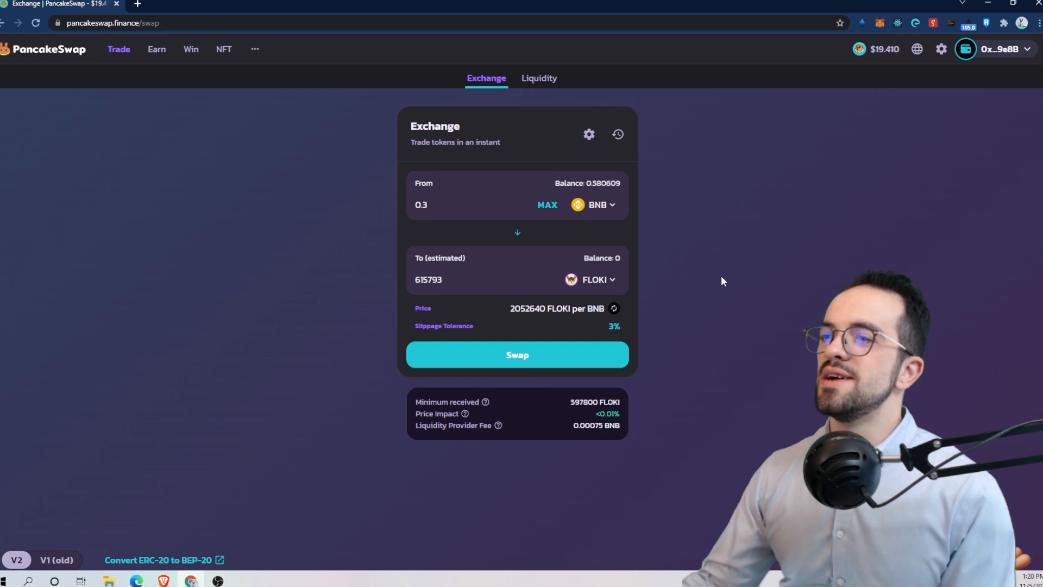
Set the swap slippage tolerance to 7% in the settings dialog
click(588, 135)
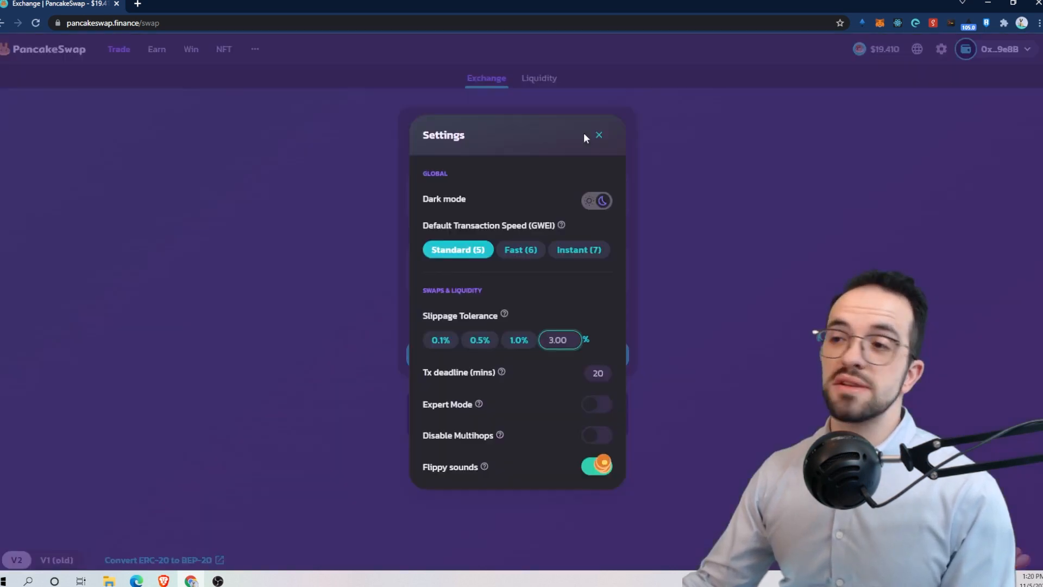
click(561, 339)
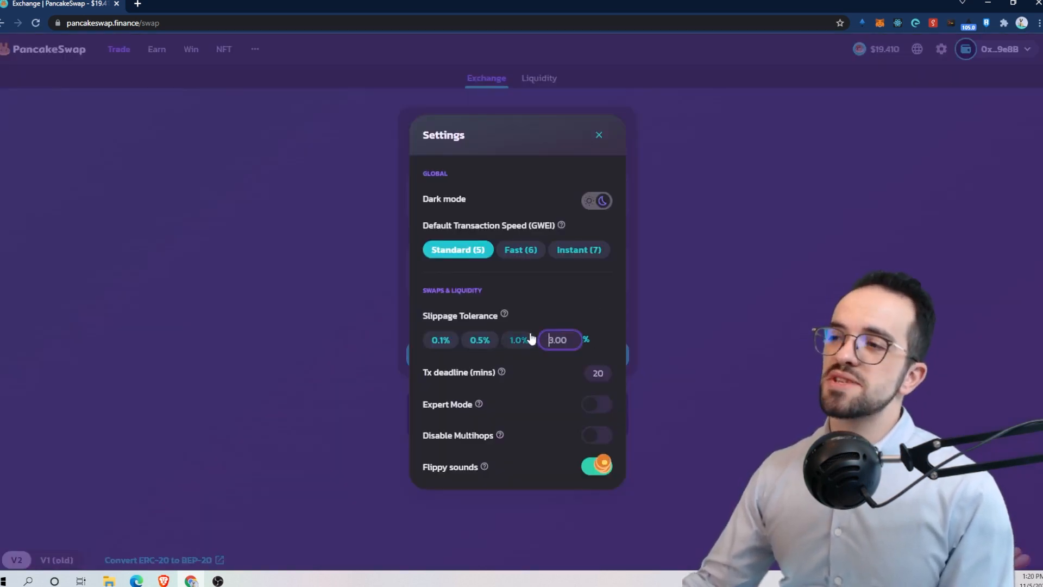
mouse_move(671, 364)
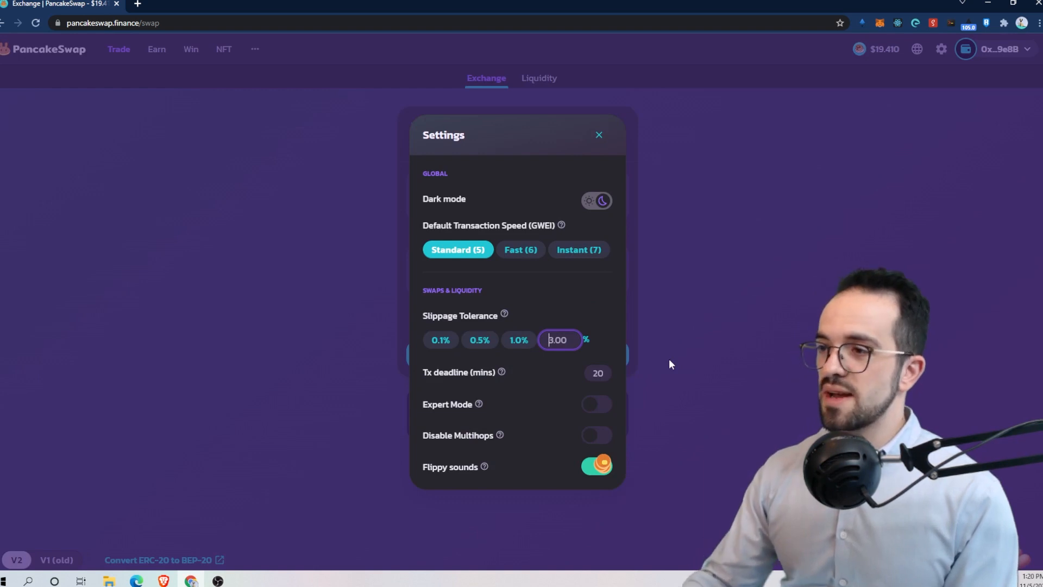
click(599, 135)
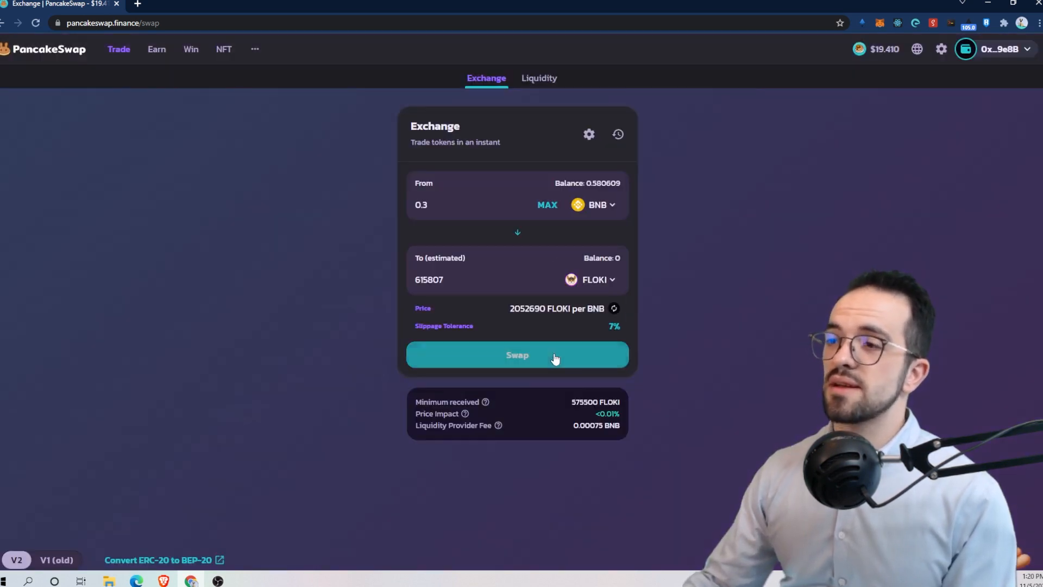
Submit the 0.3 BNB to FLOKI swap at 7% slippage and approve it in MetaMask
click(517, 354)
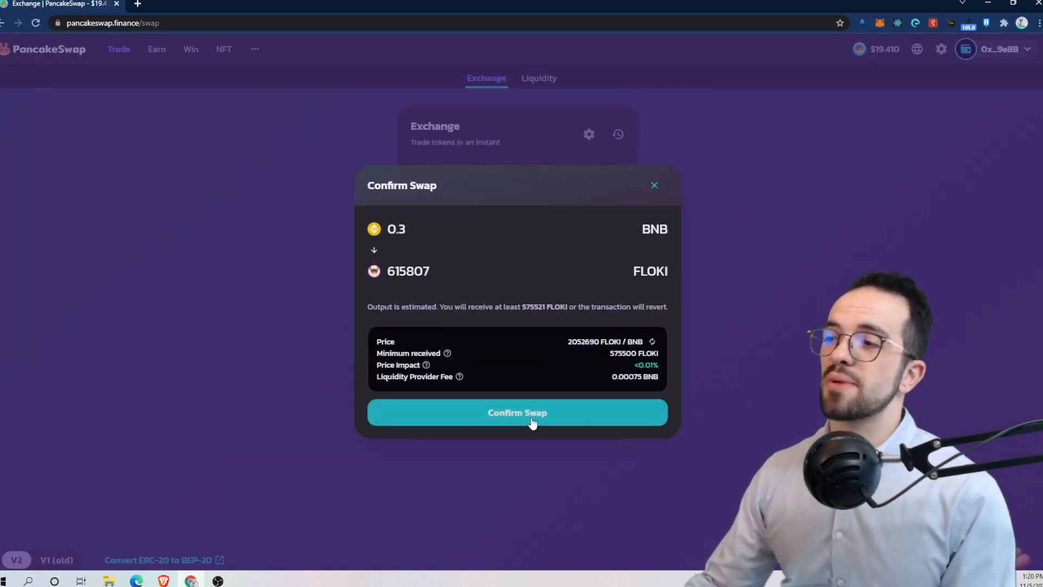
click(517, 413)
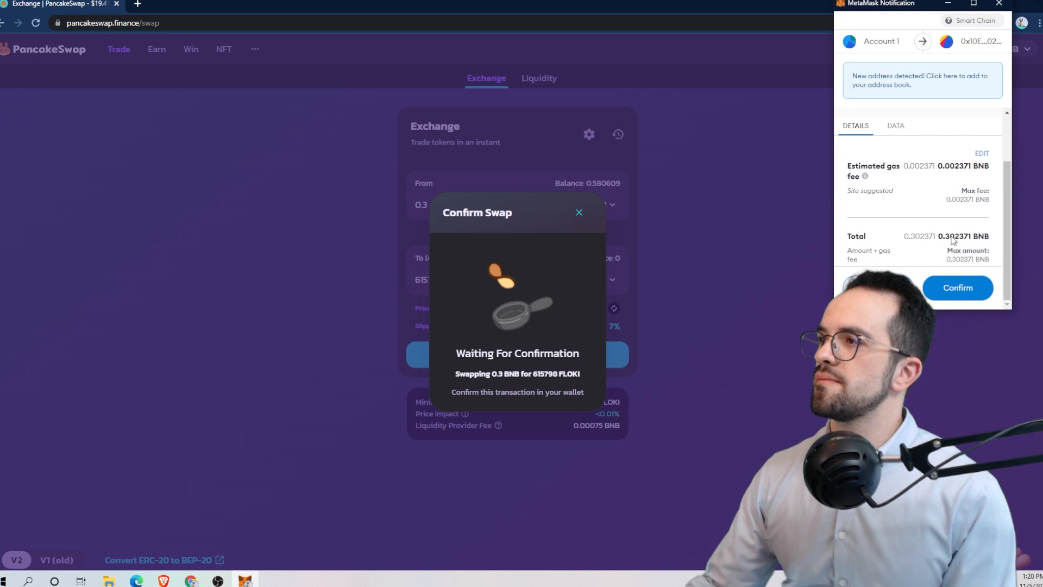
click(957, 287)
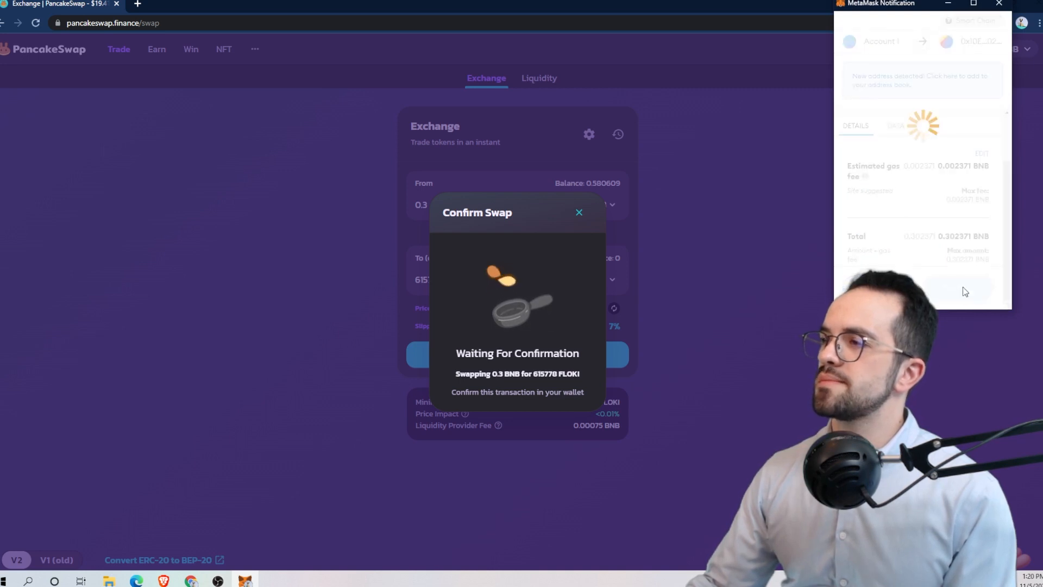